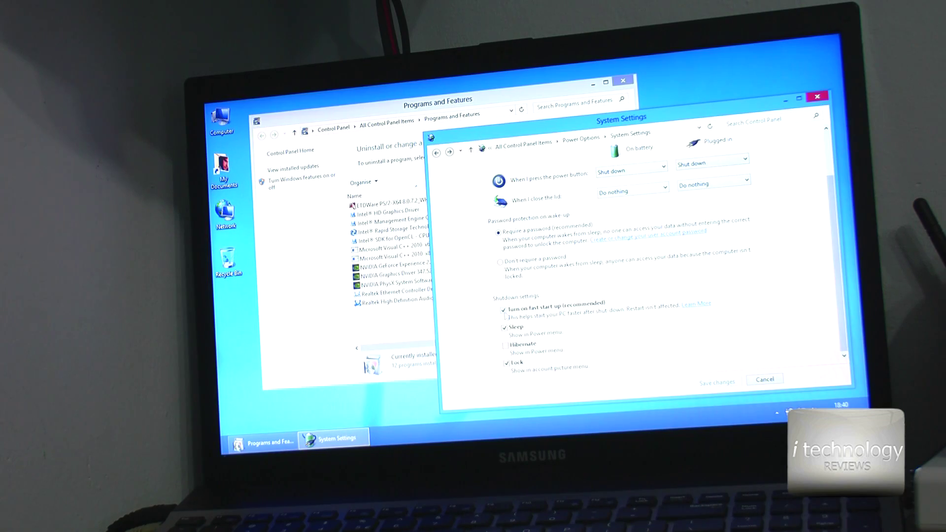
Untick 'Turn on fast start-up (recommended)' under Shutdown settings.
left_click(507, 311)
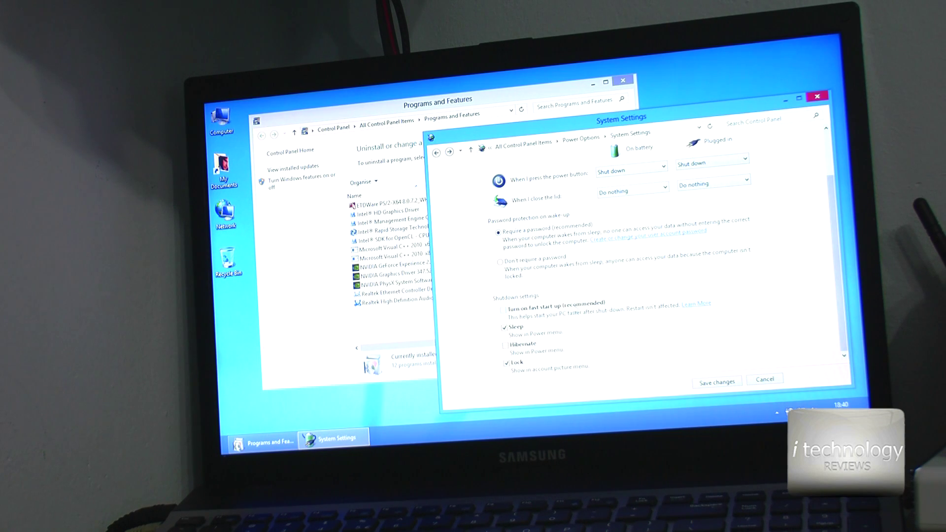